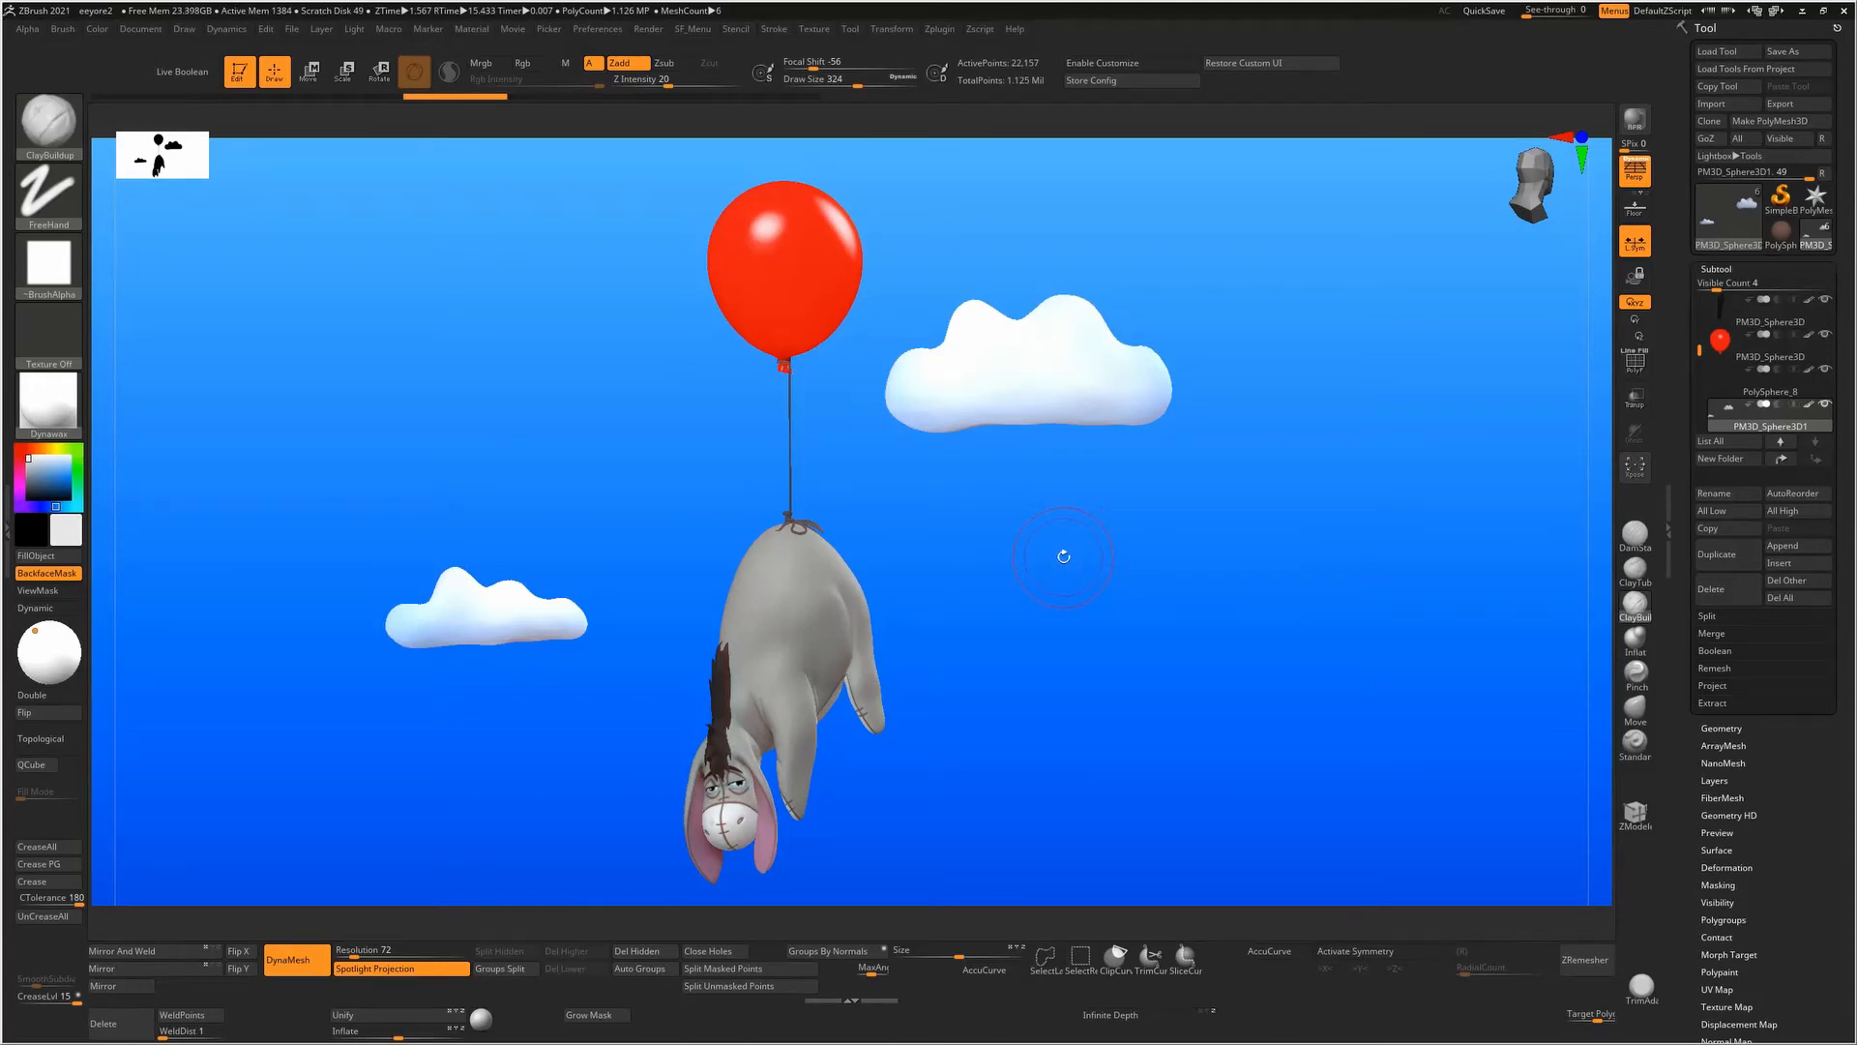
{"action": "mouse_move", "coordinate": [607, 606]}
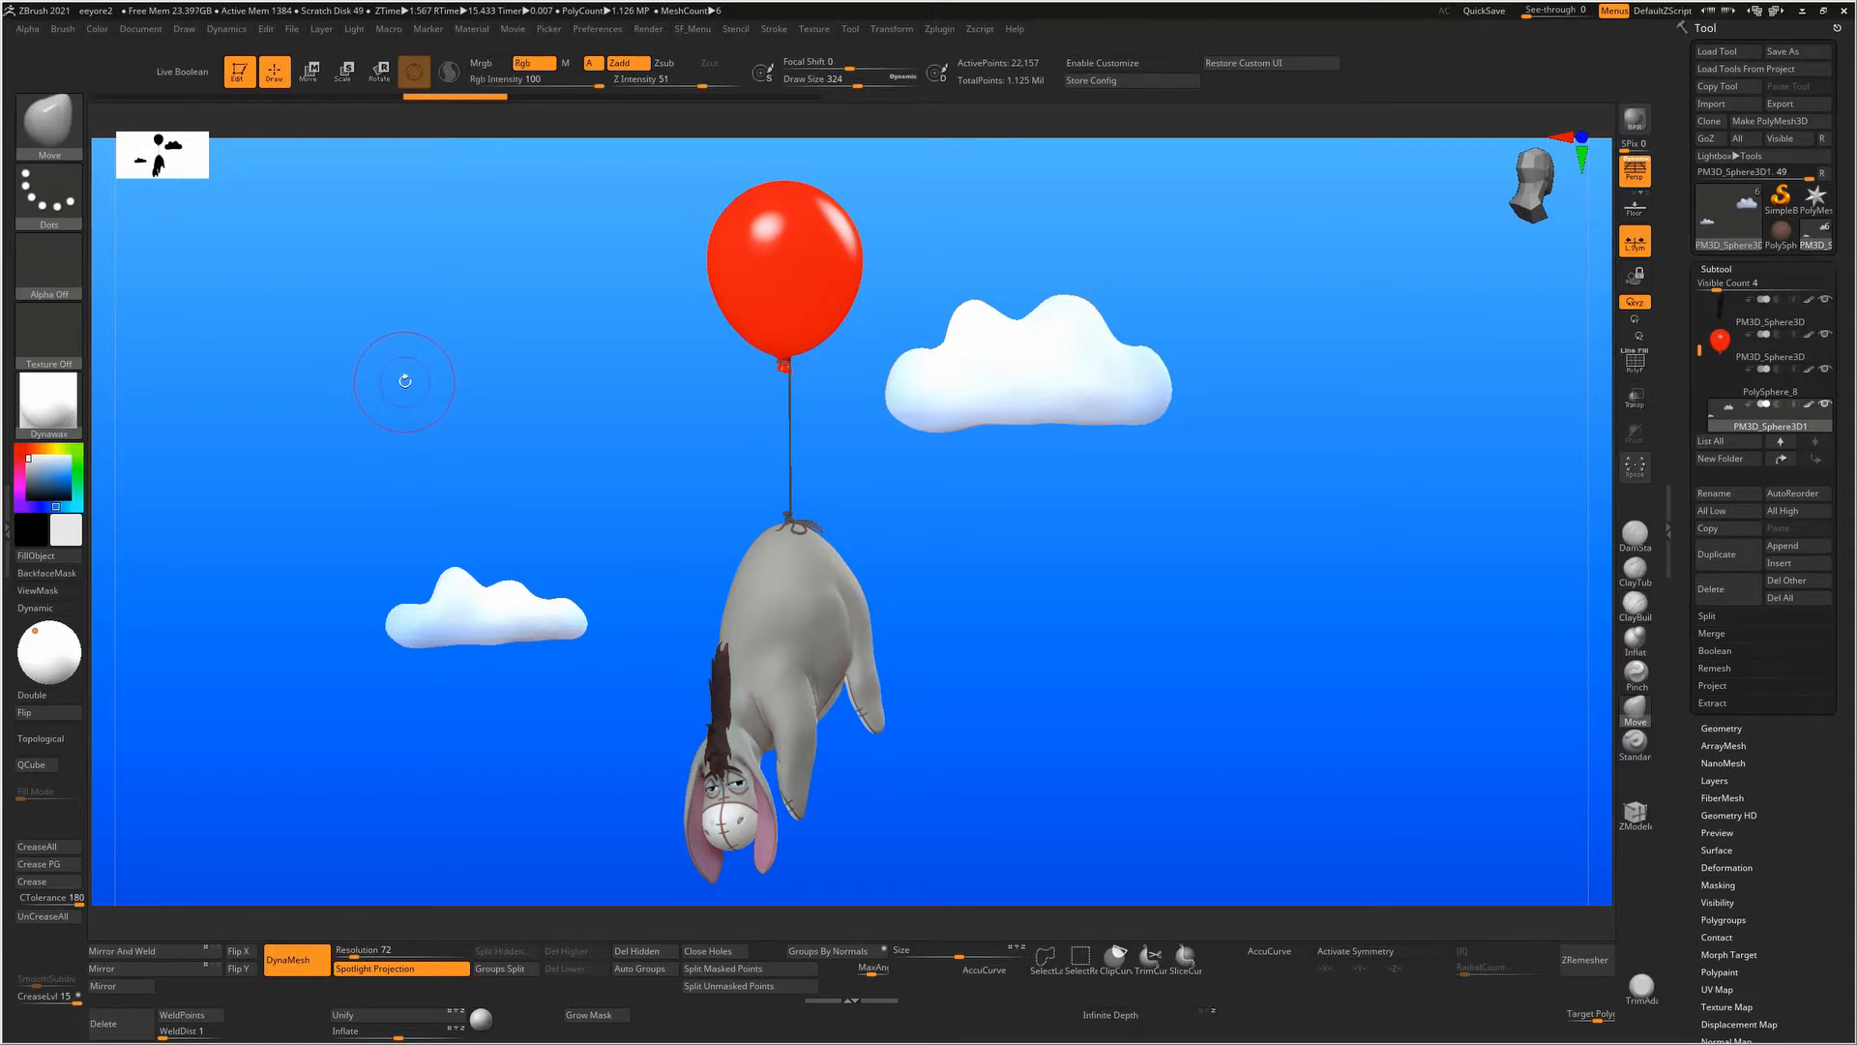
{"action": "mouse_move", "coordinate": [780, 610]}
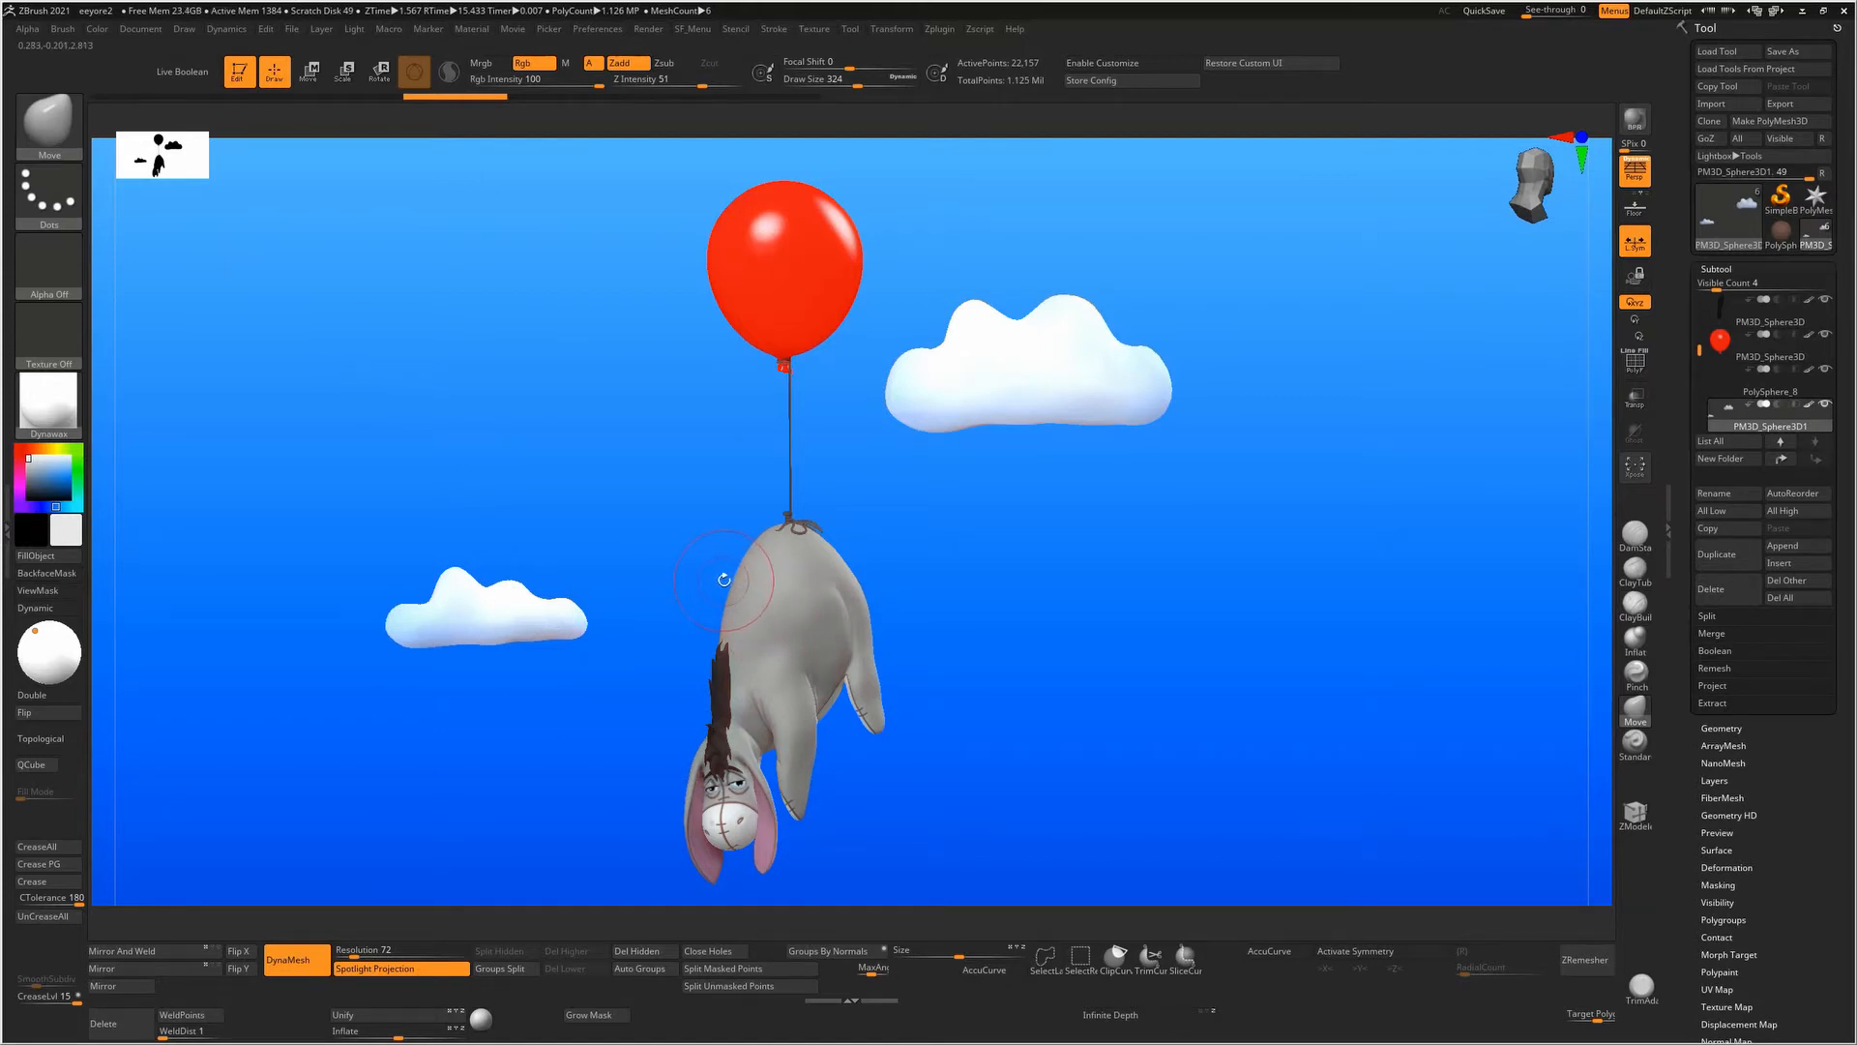
{"action": "mouse_move", "coordinate": [563, 602]}
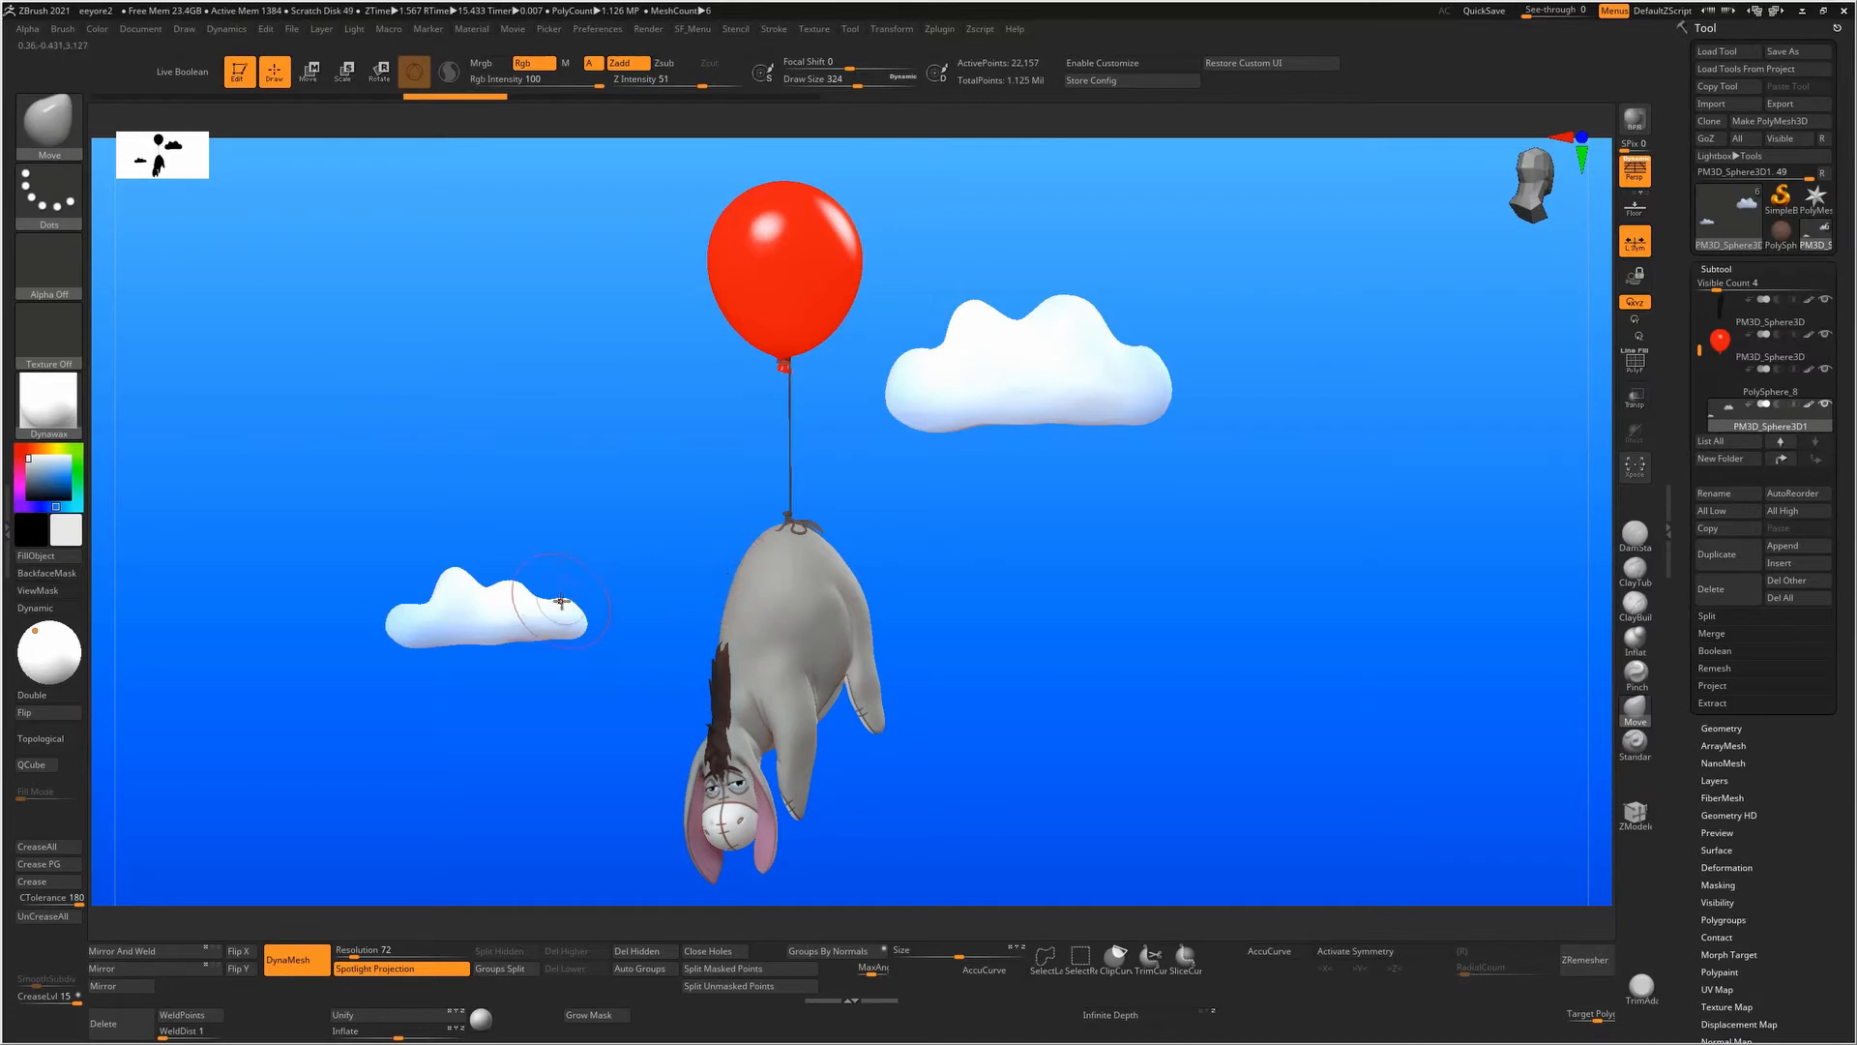
{"action": "mouse_move", "coordinate": [646, 610]}
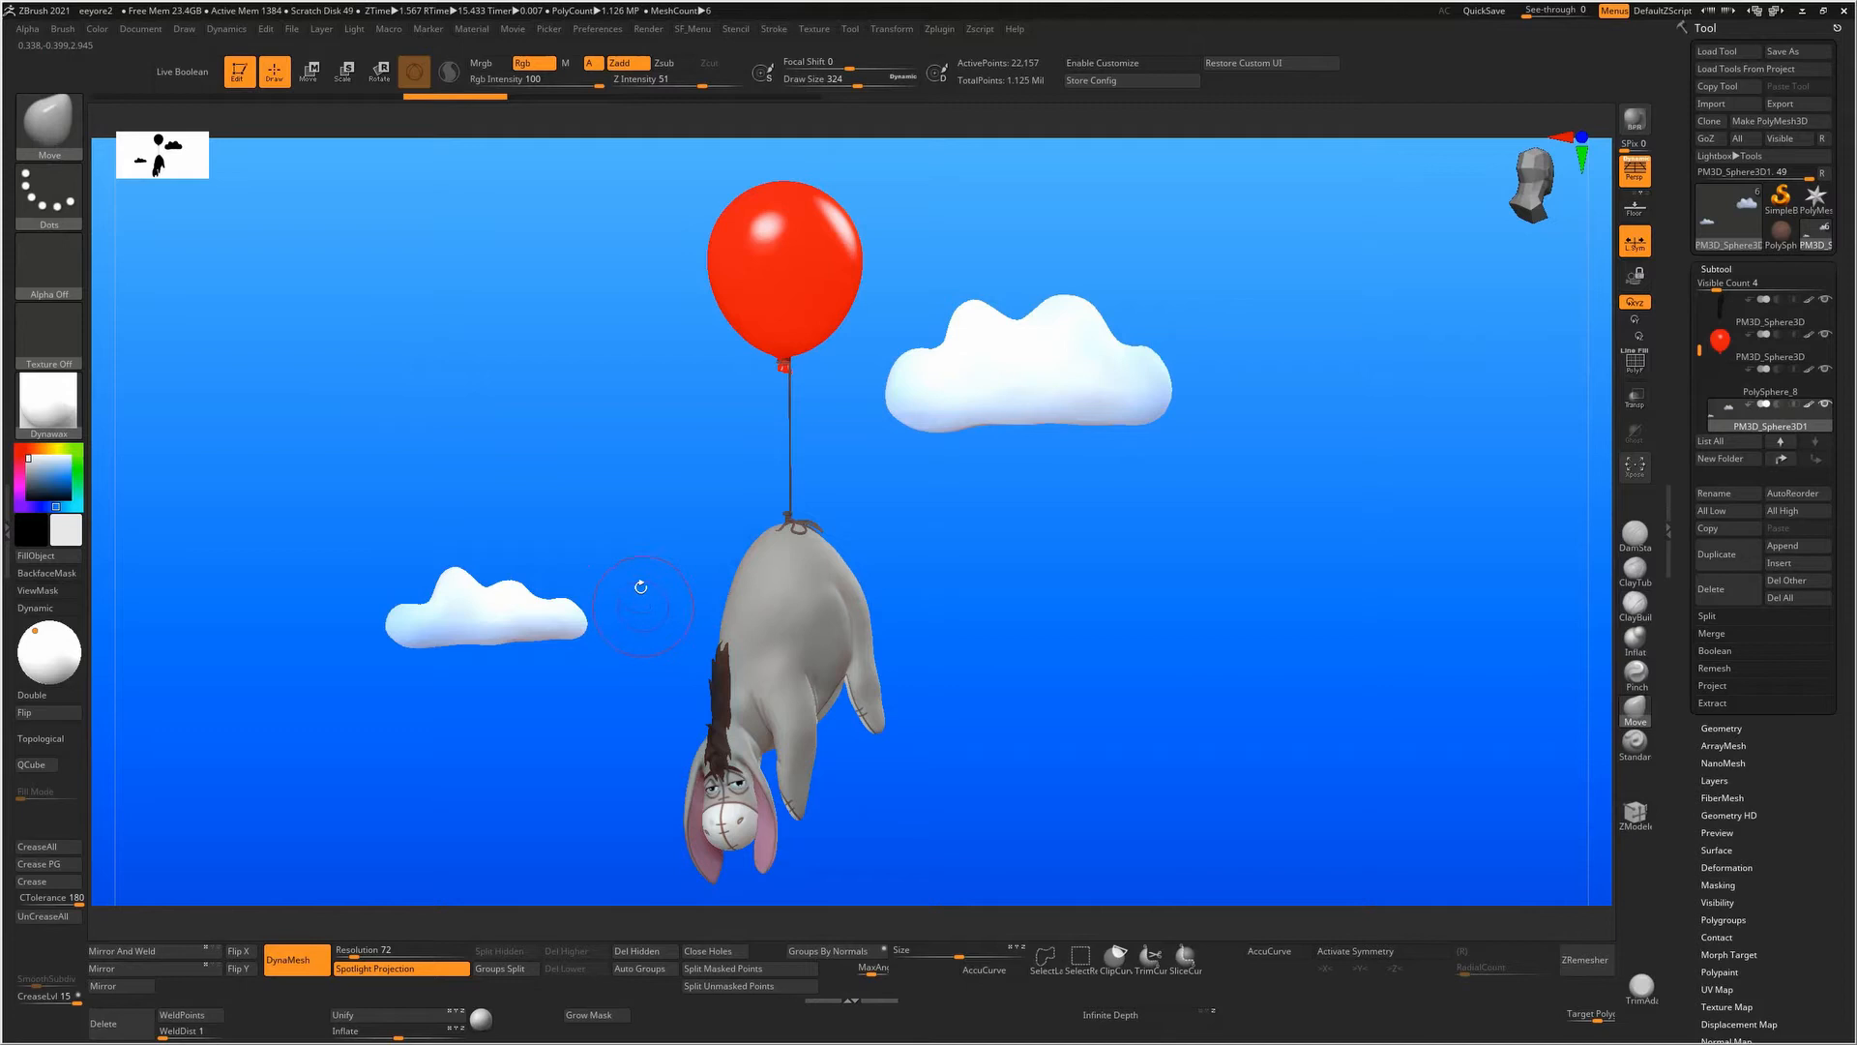
{"action": "mouse_move", "coordinate": [520, 423]}
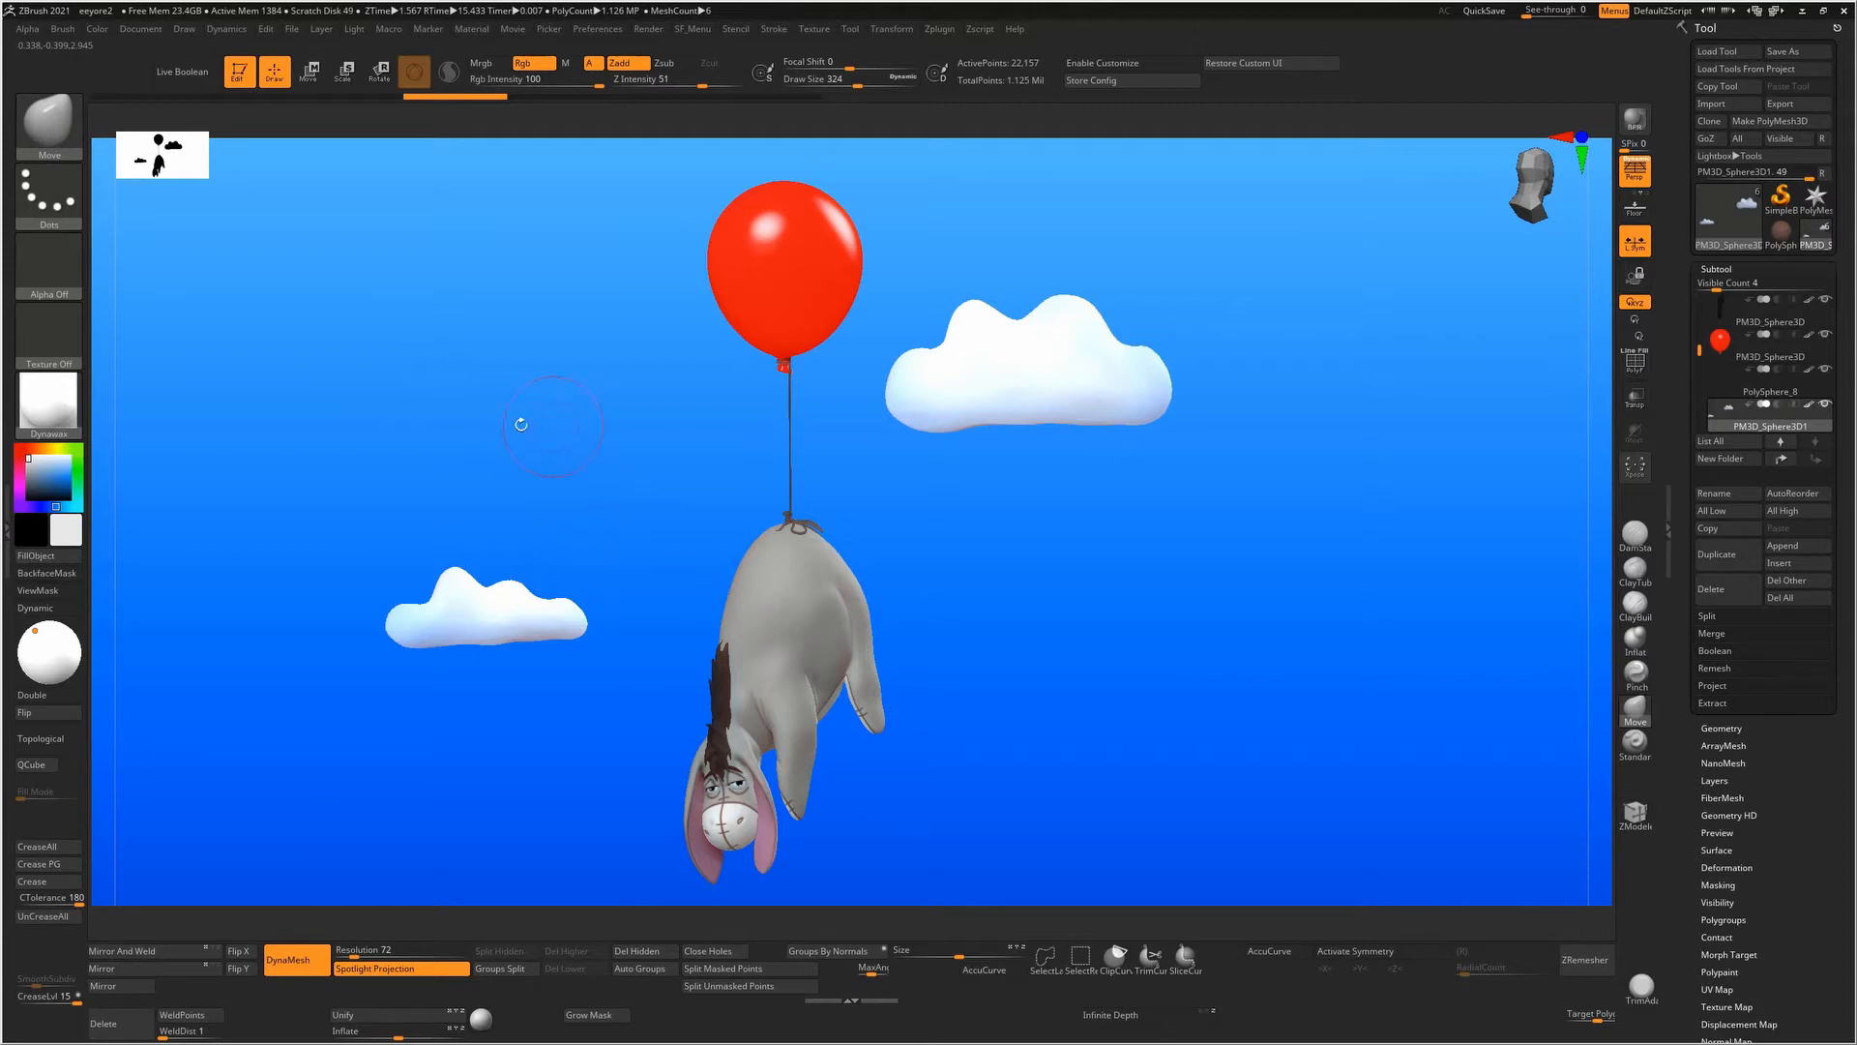
{"action": "mouse_move", "coordinate": [503, 418]}
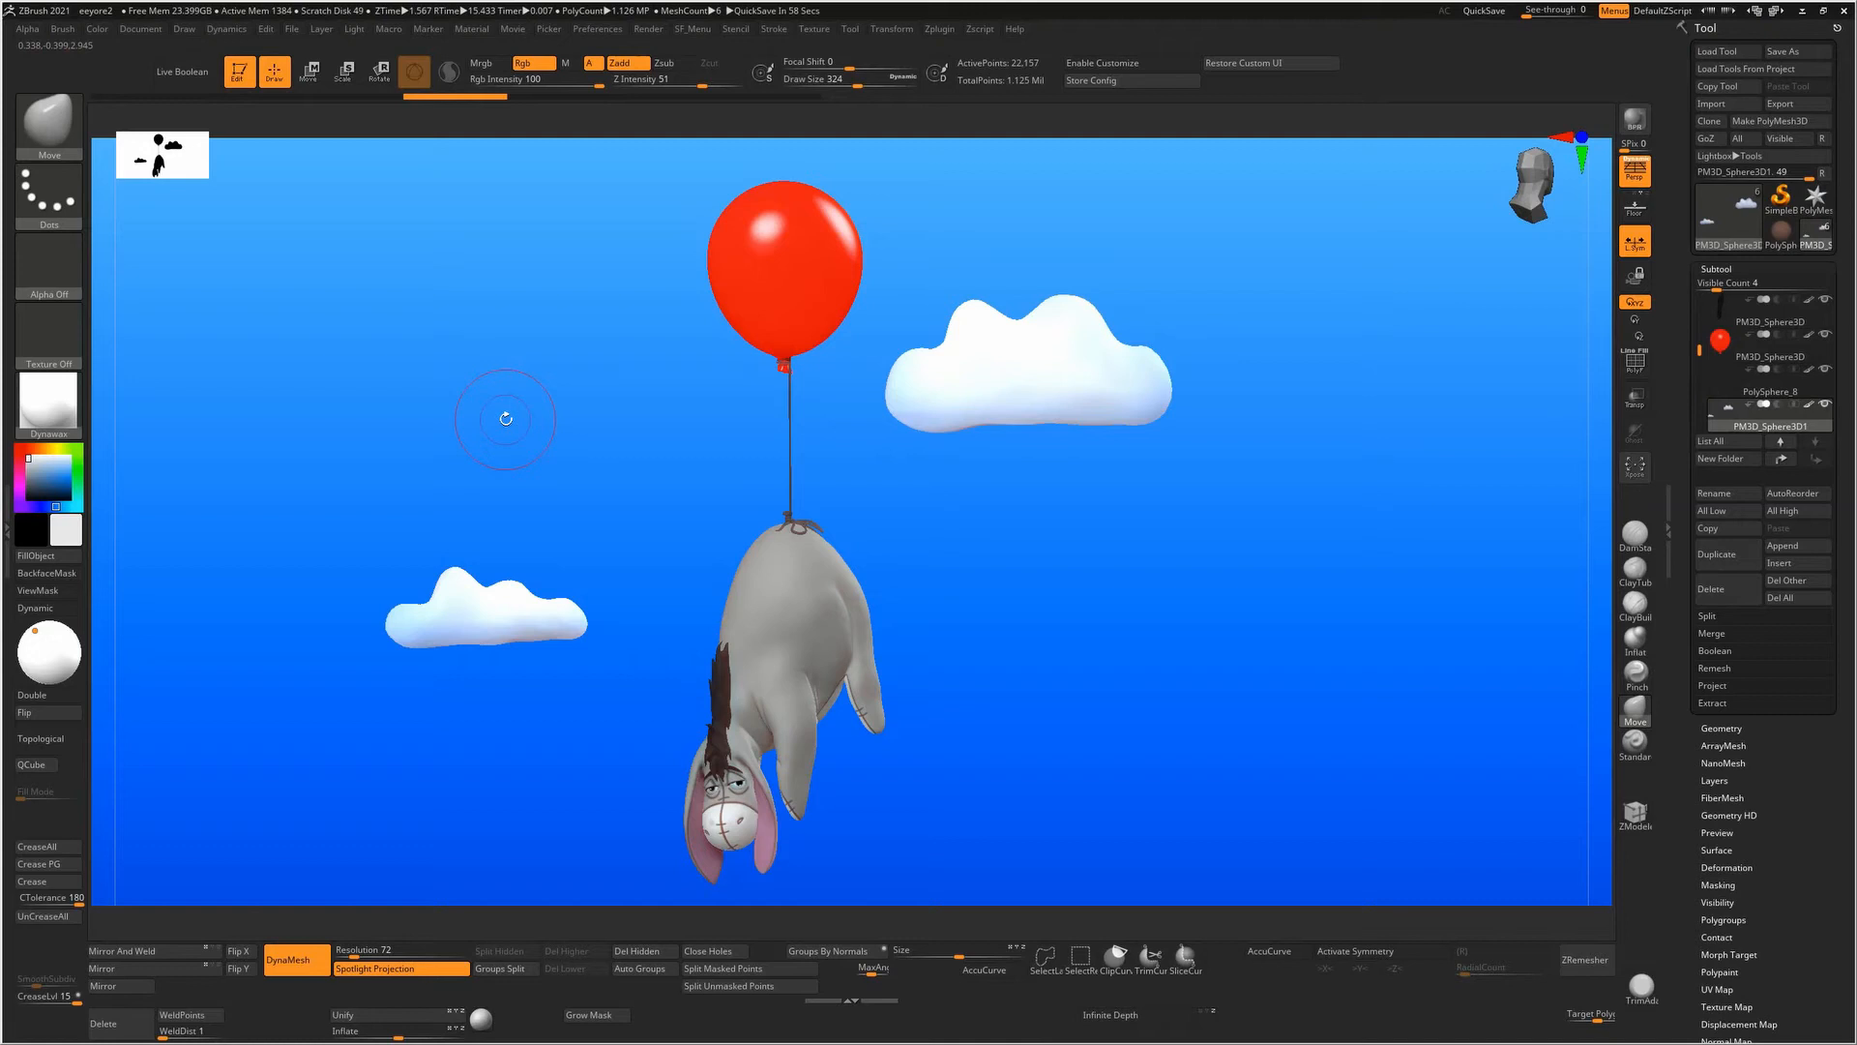
{"action": "mouse_move", "coordinate": [97, 426]}
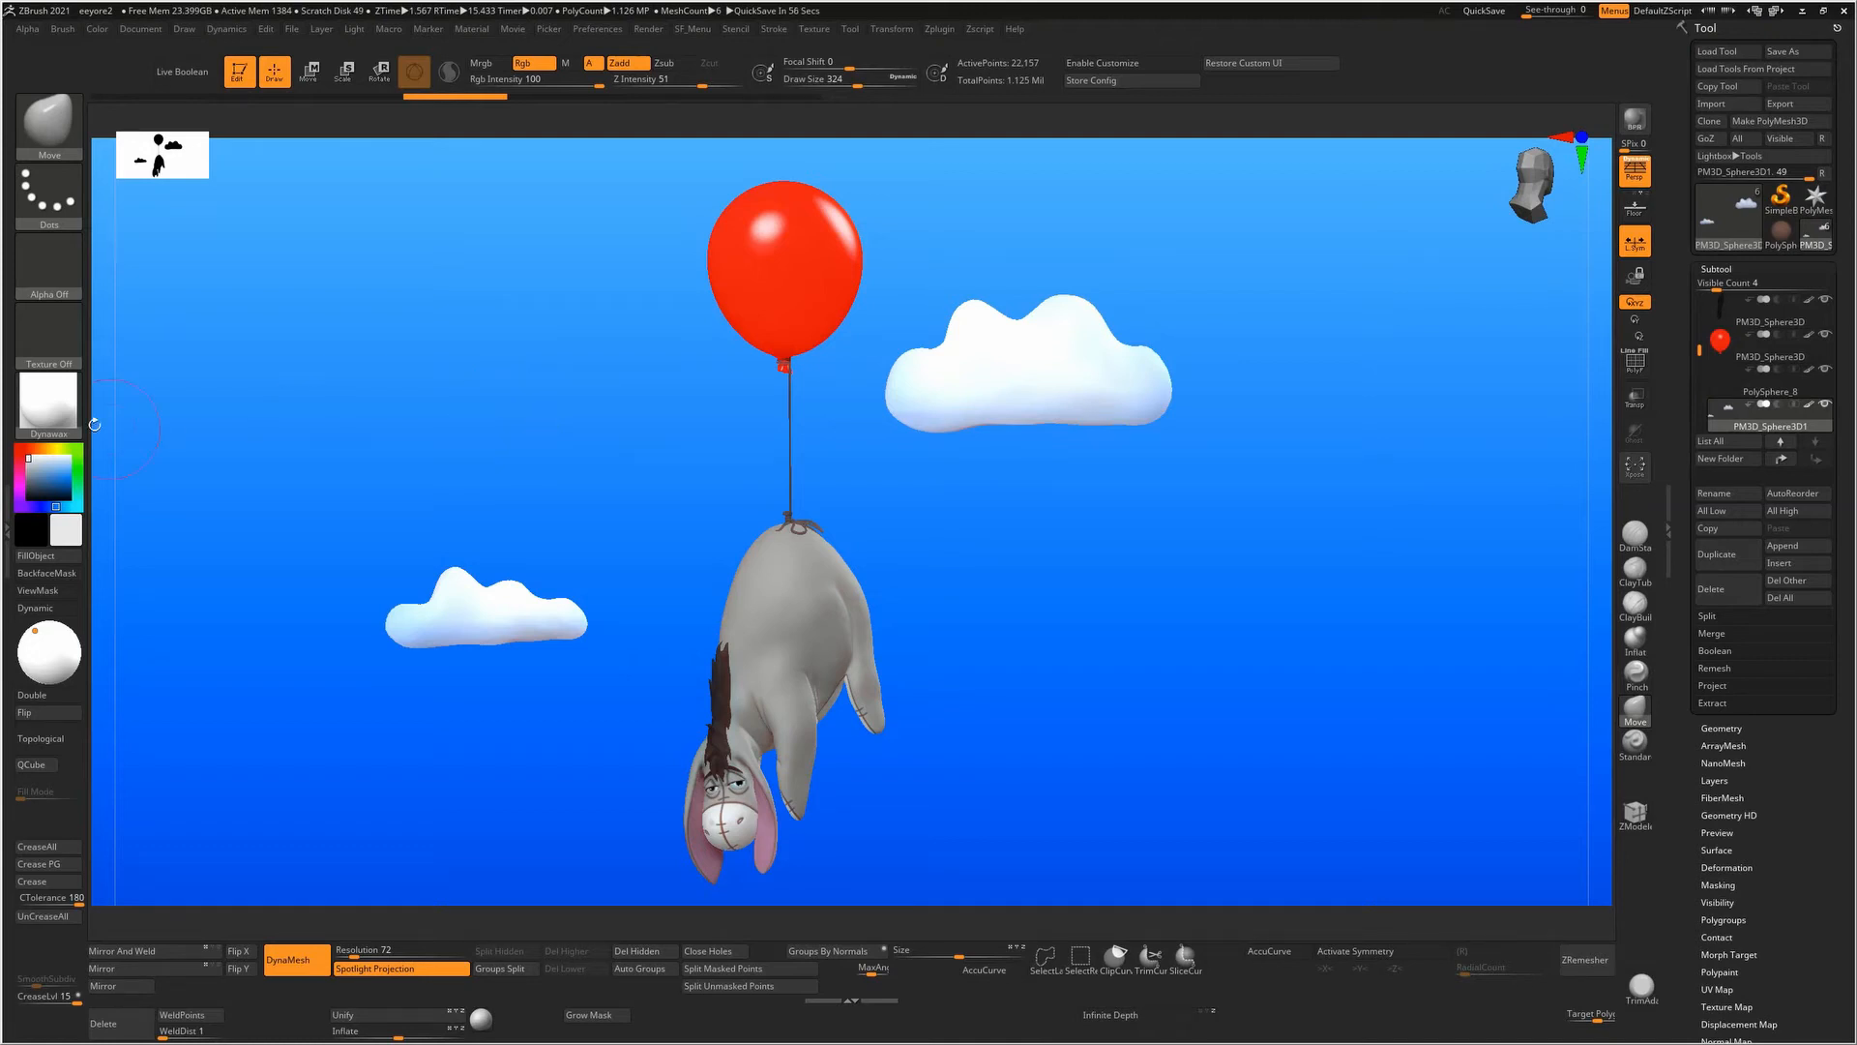
{"action": "mouse_move", "coordinate": [373, 378]}
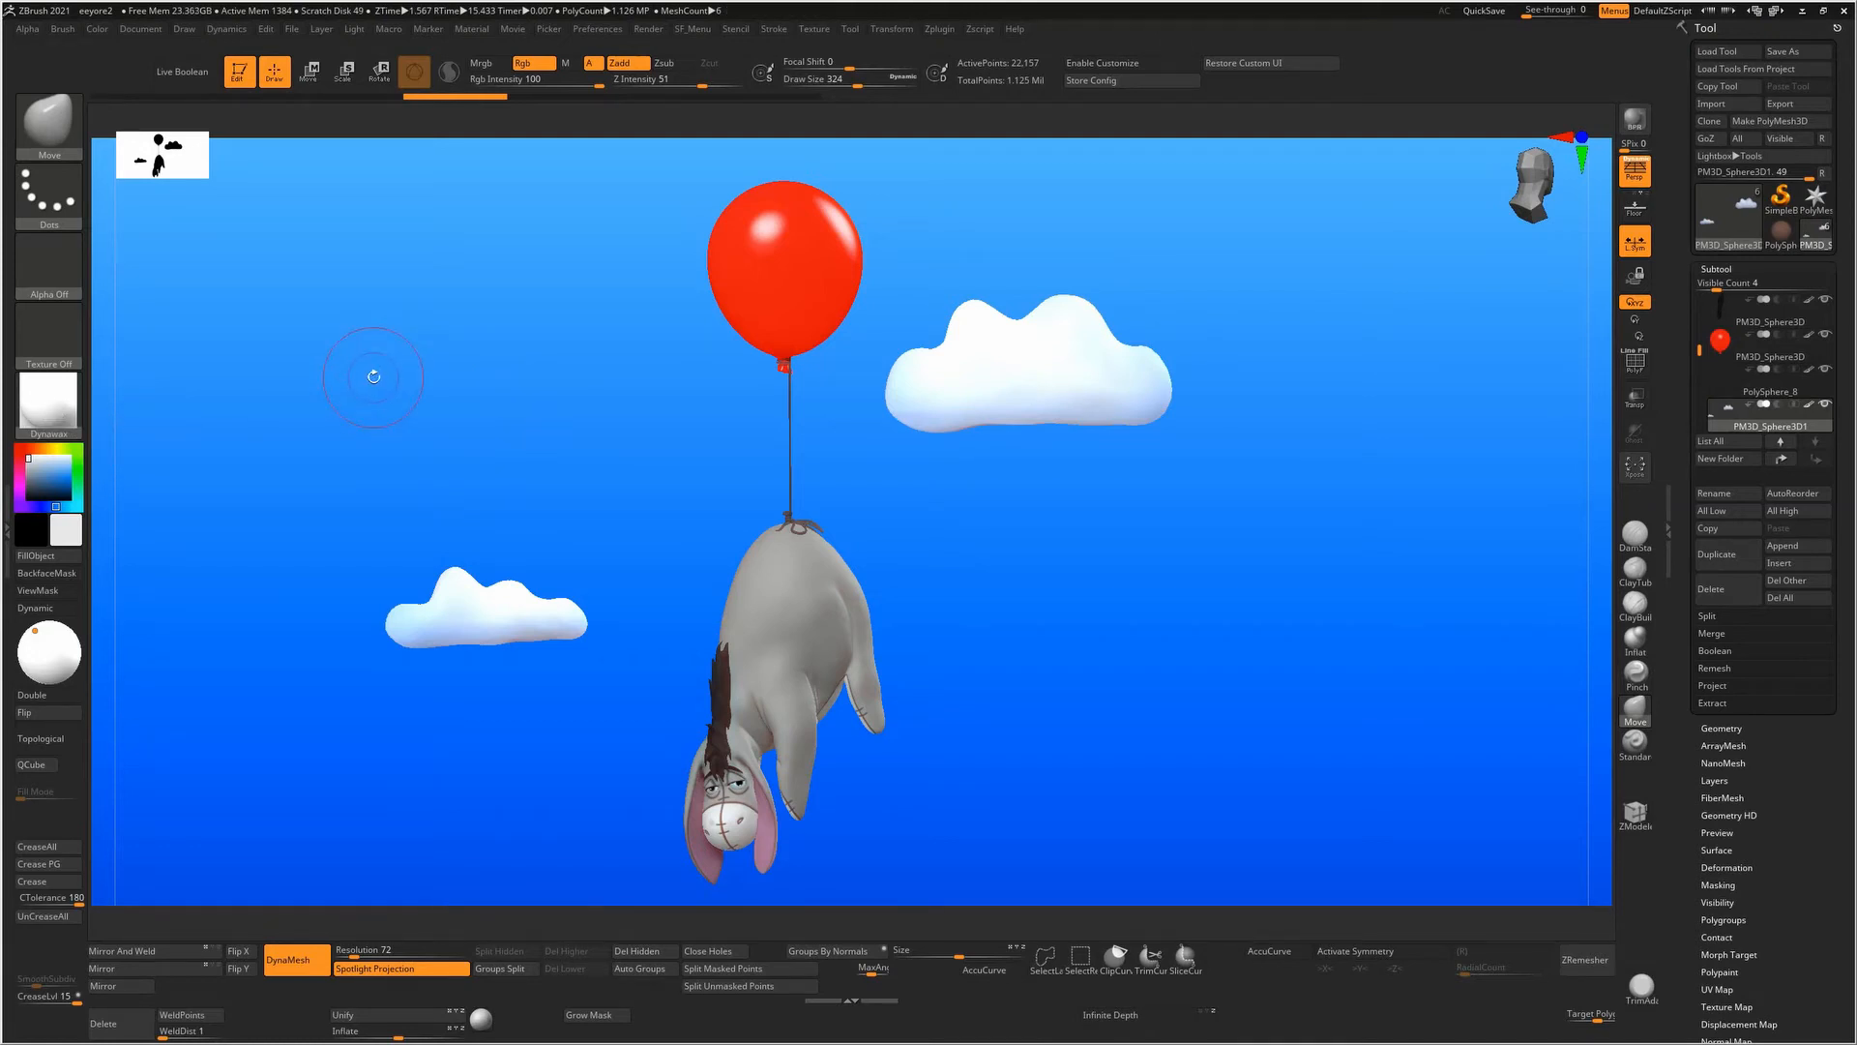
Search Windows Start for 'EAS' to find the Ease of Access settings
{"action": "type", "text": "EASE"}
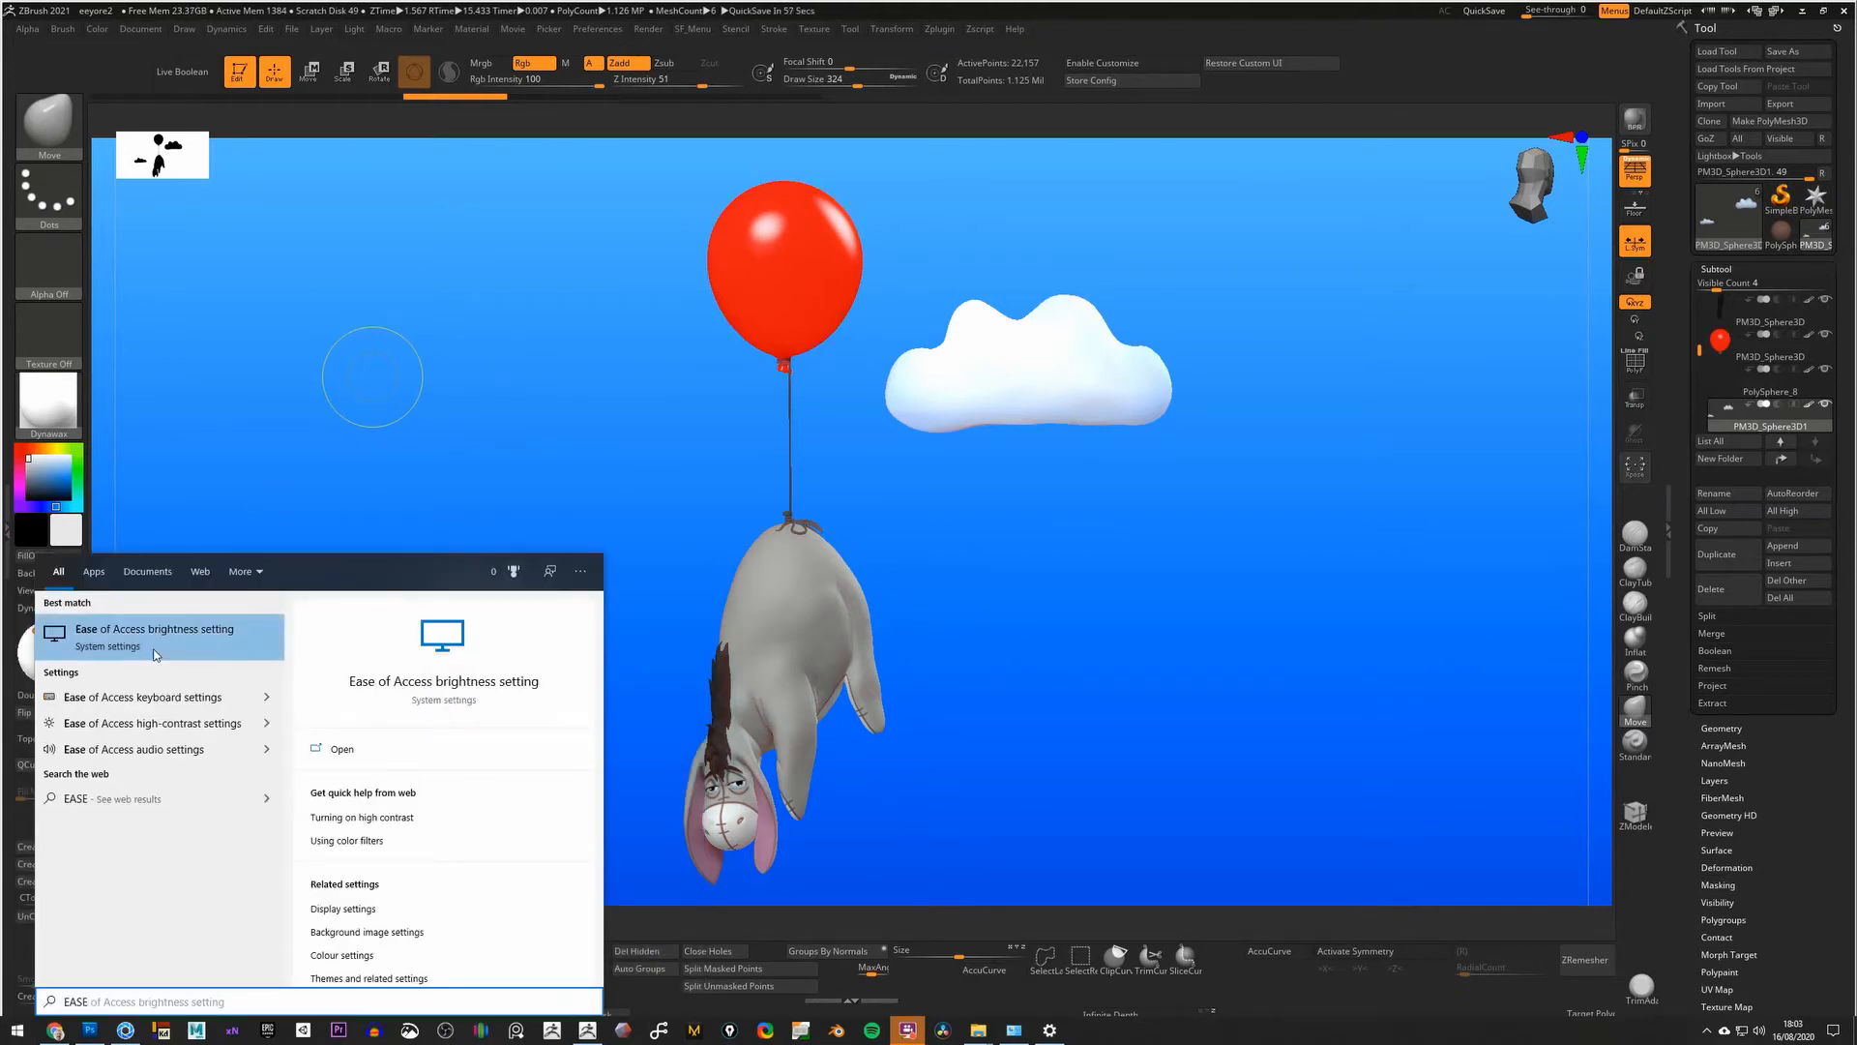
{"action": "mouse_move", "coordinate": [151, 700]}
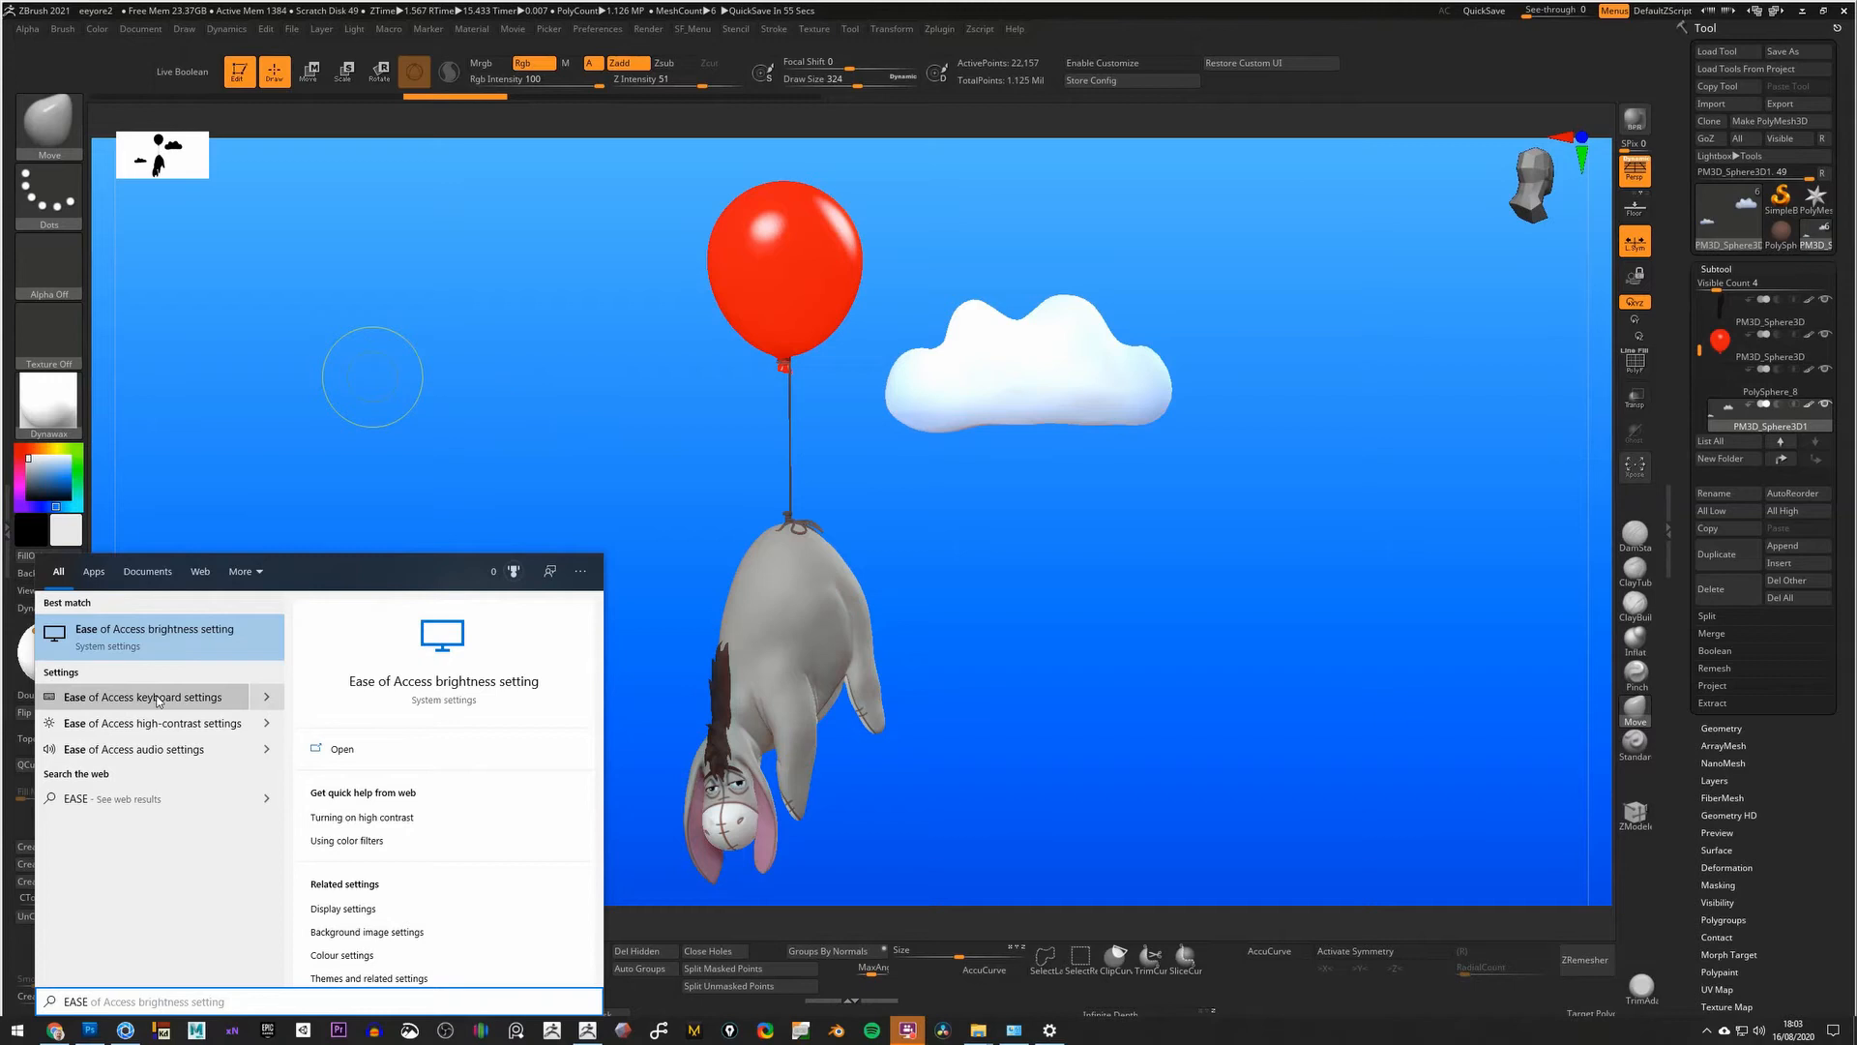
Switch Use Toggle Keys to On in the Ease of Access keyboard settings and close the window
{"action": "left_click", "coordinate": [145, 696]}
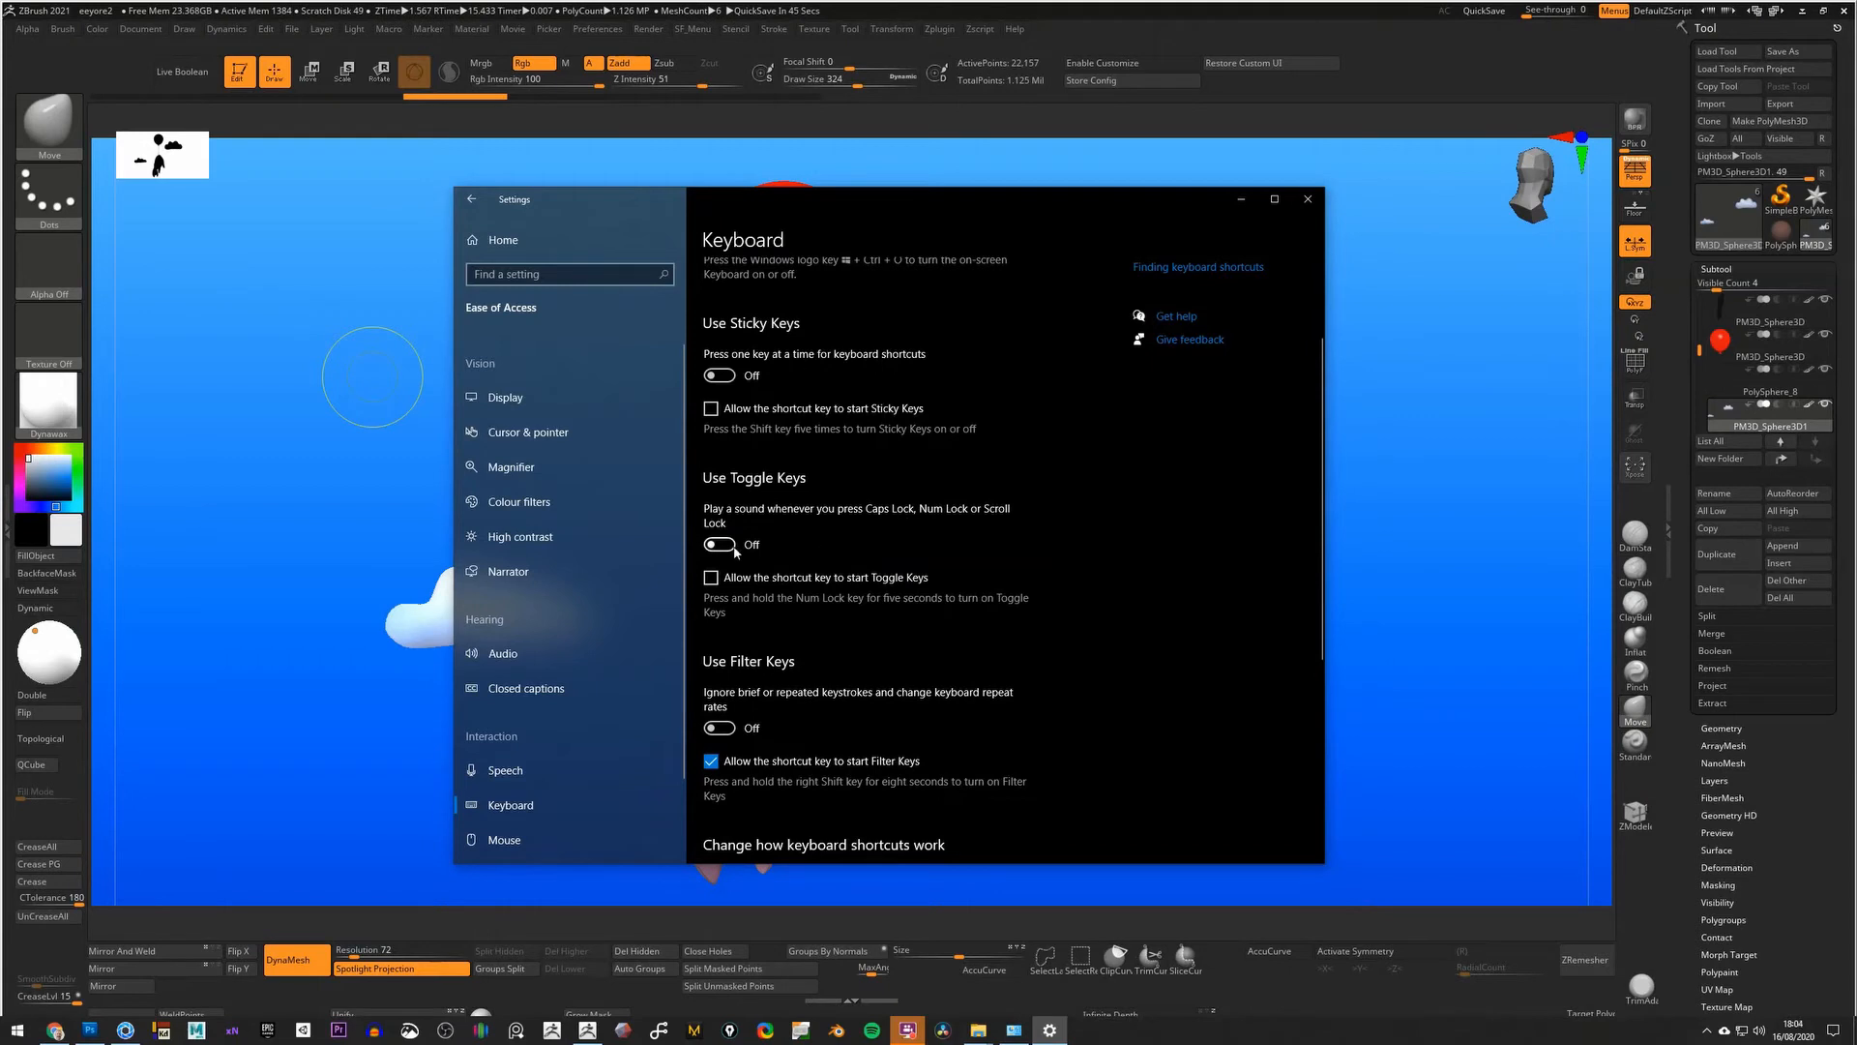
{"action": "left_click", "coordinate": [720, 544]}
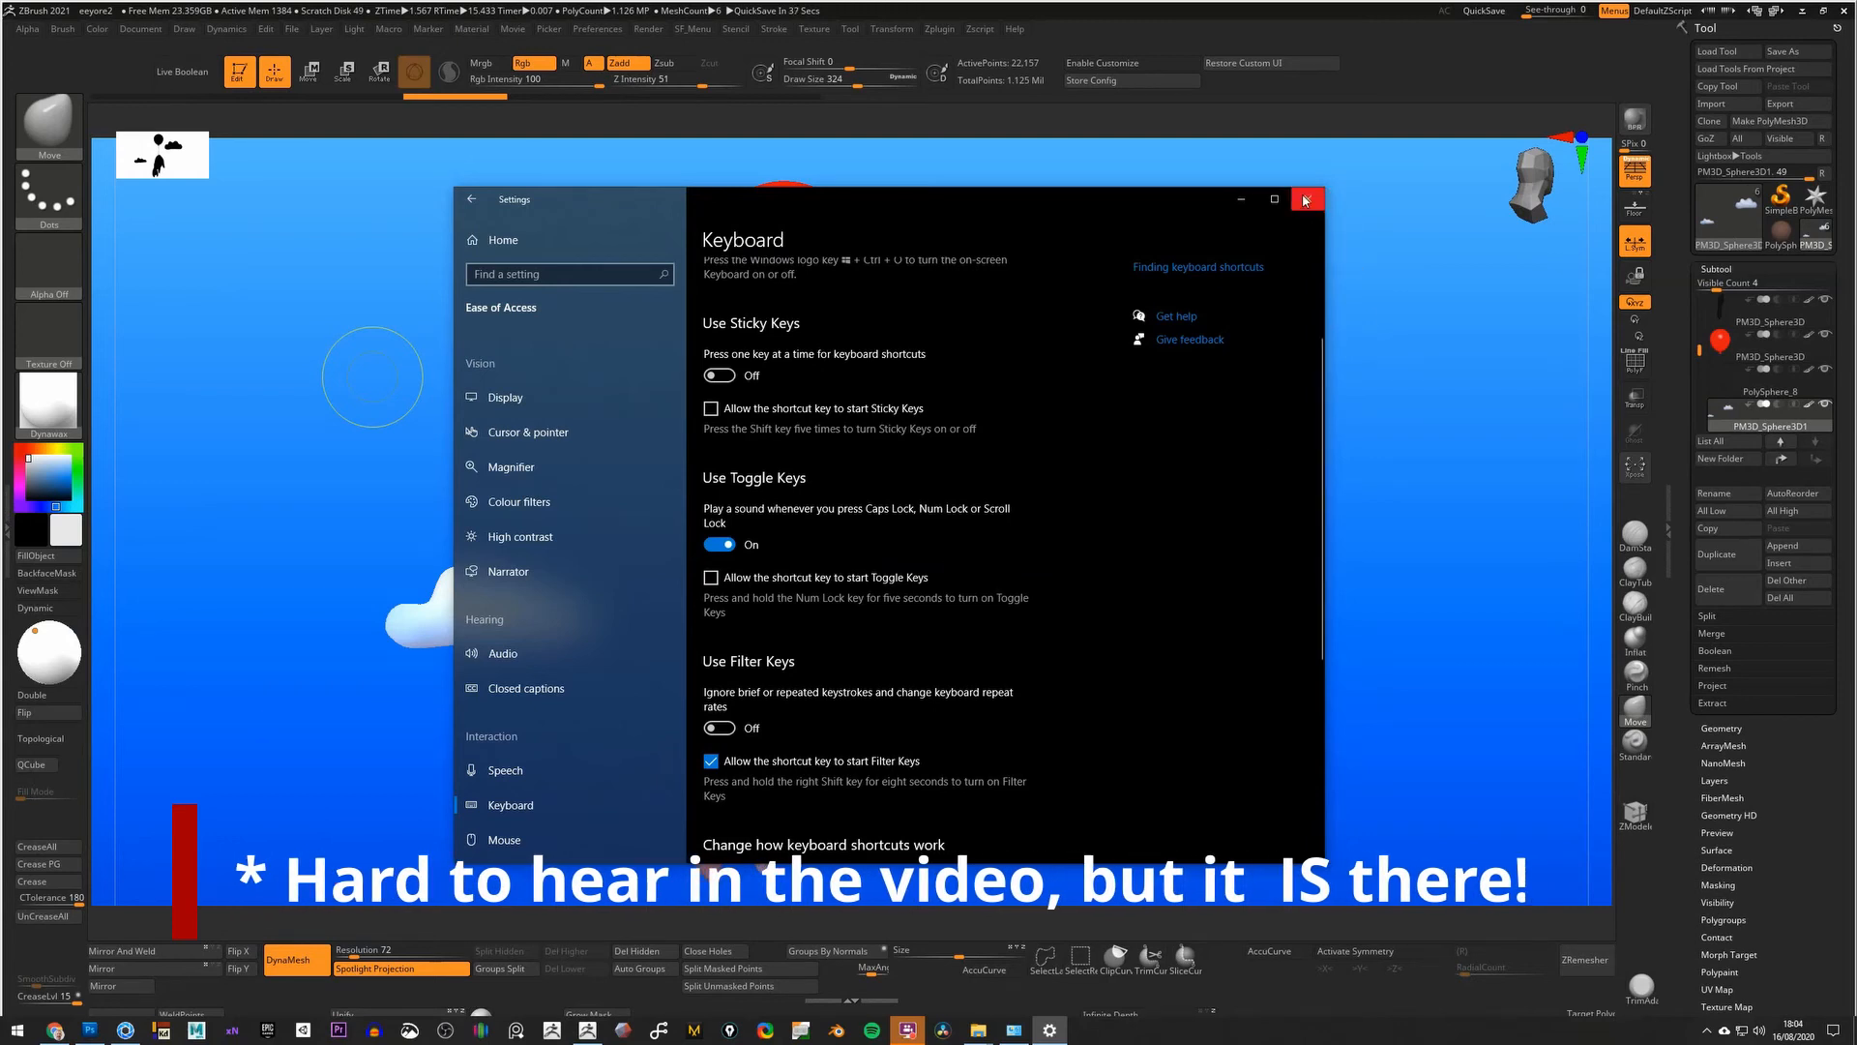
{"action": "left_click", "coordinate": [1304, 199]}
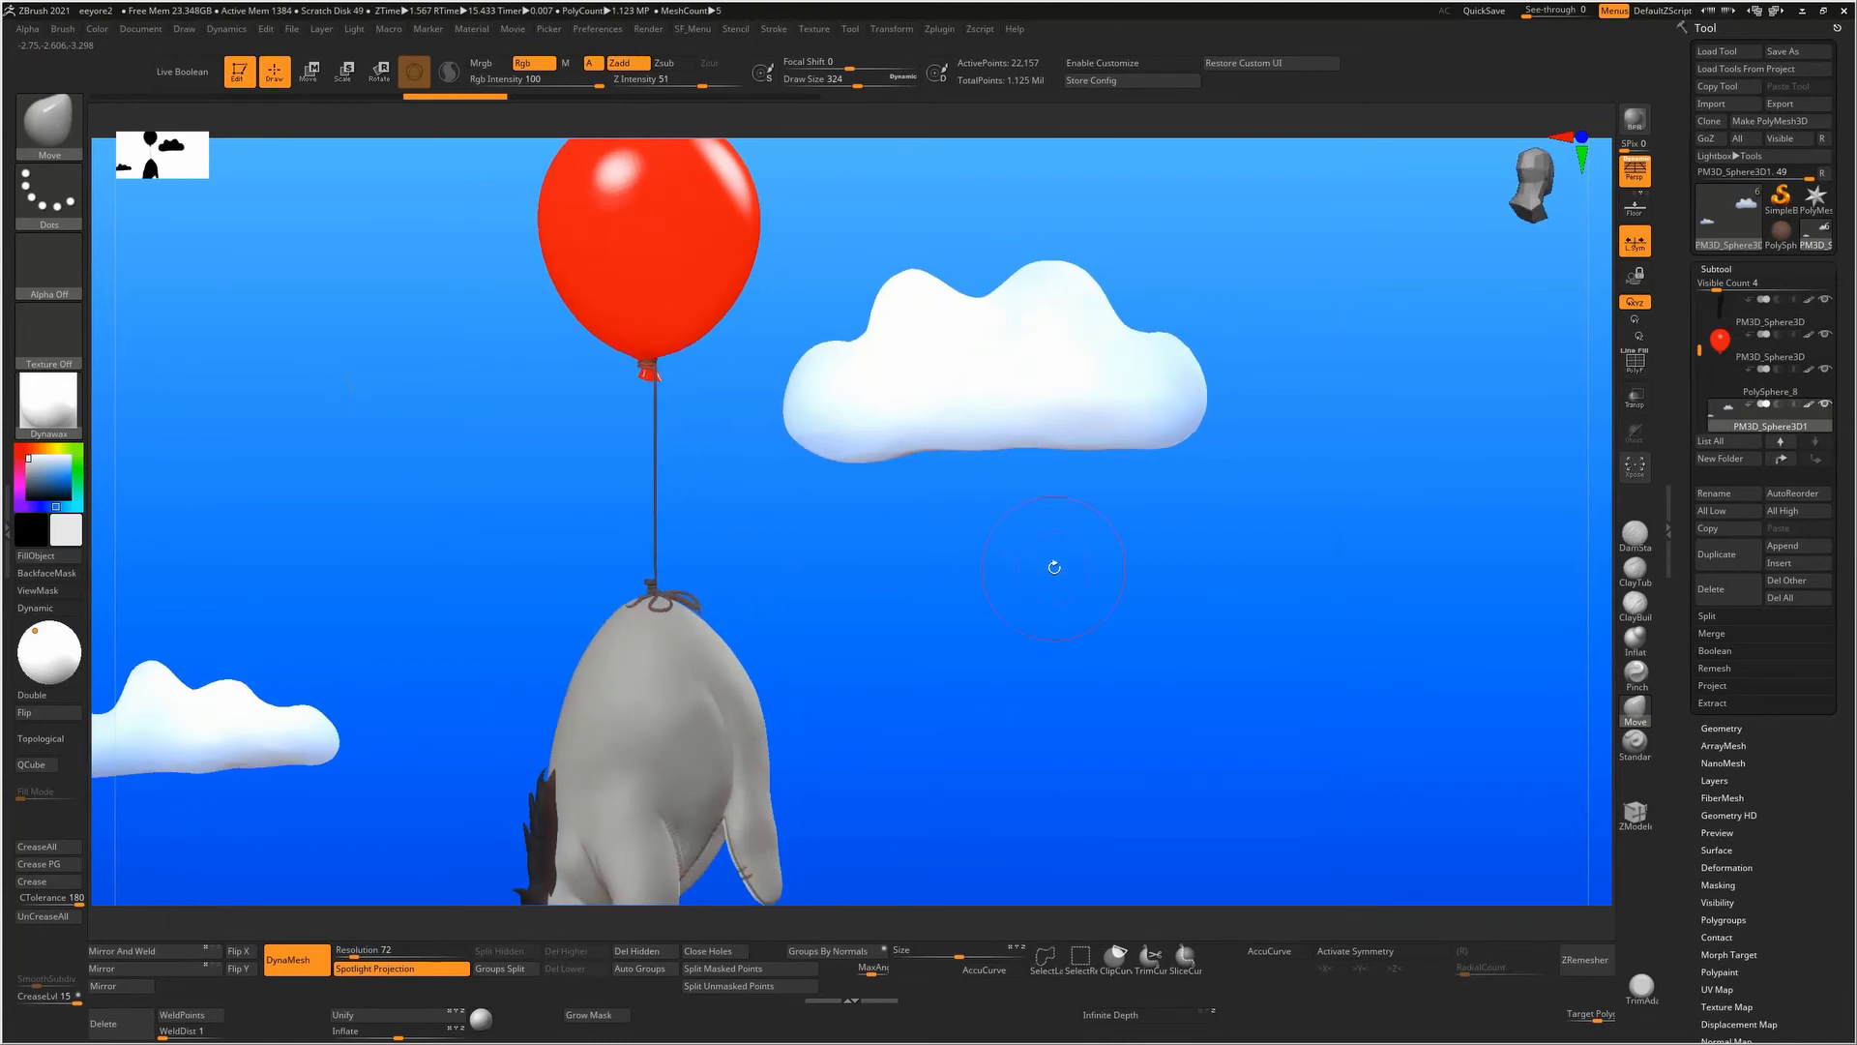
{"action": "mouse_move", "coordinate": [1043, 561]}
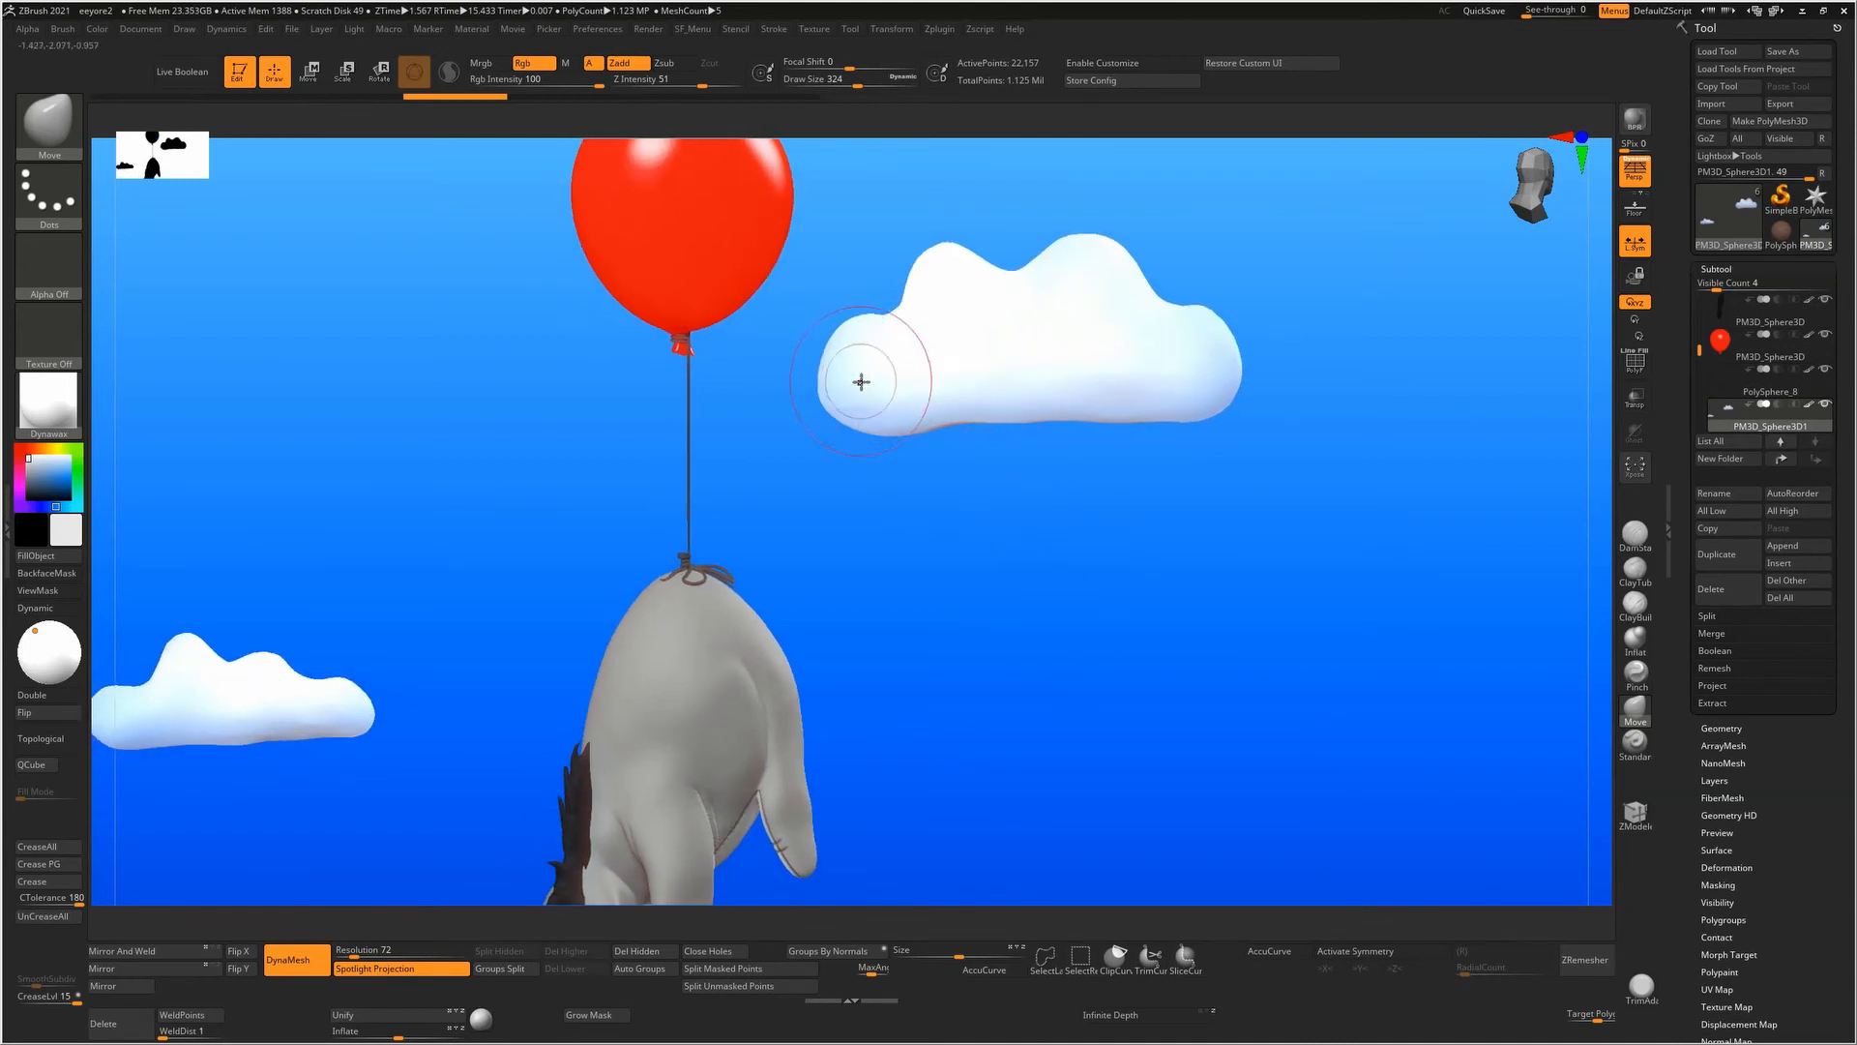
{"action": "mouse_move", "coordinate": [884, 413]}
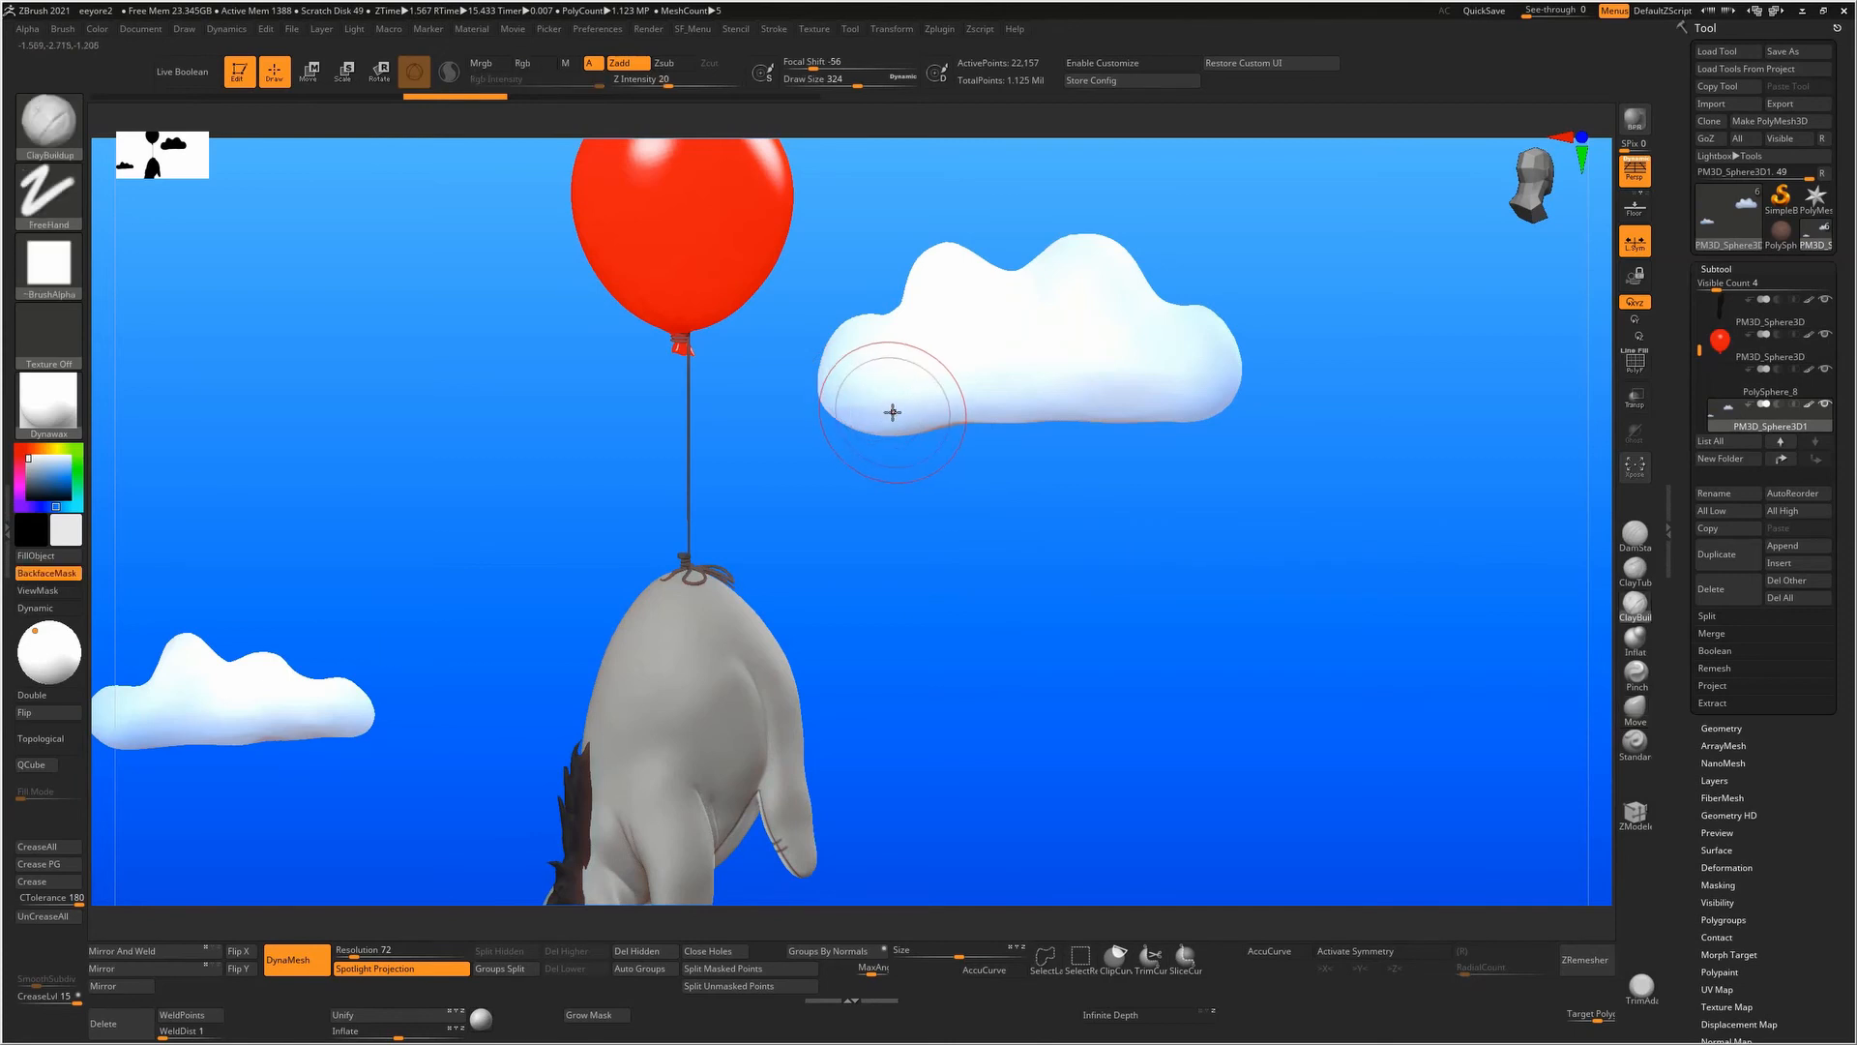
{"action": "mouse_move", "coordinate": [912, 430]}
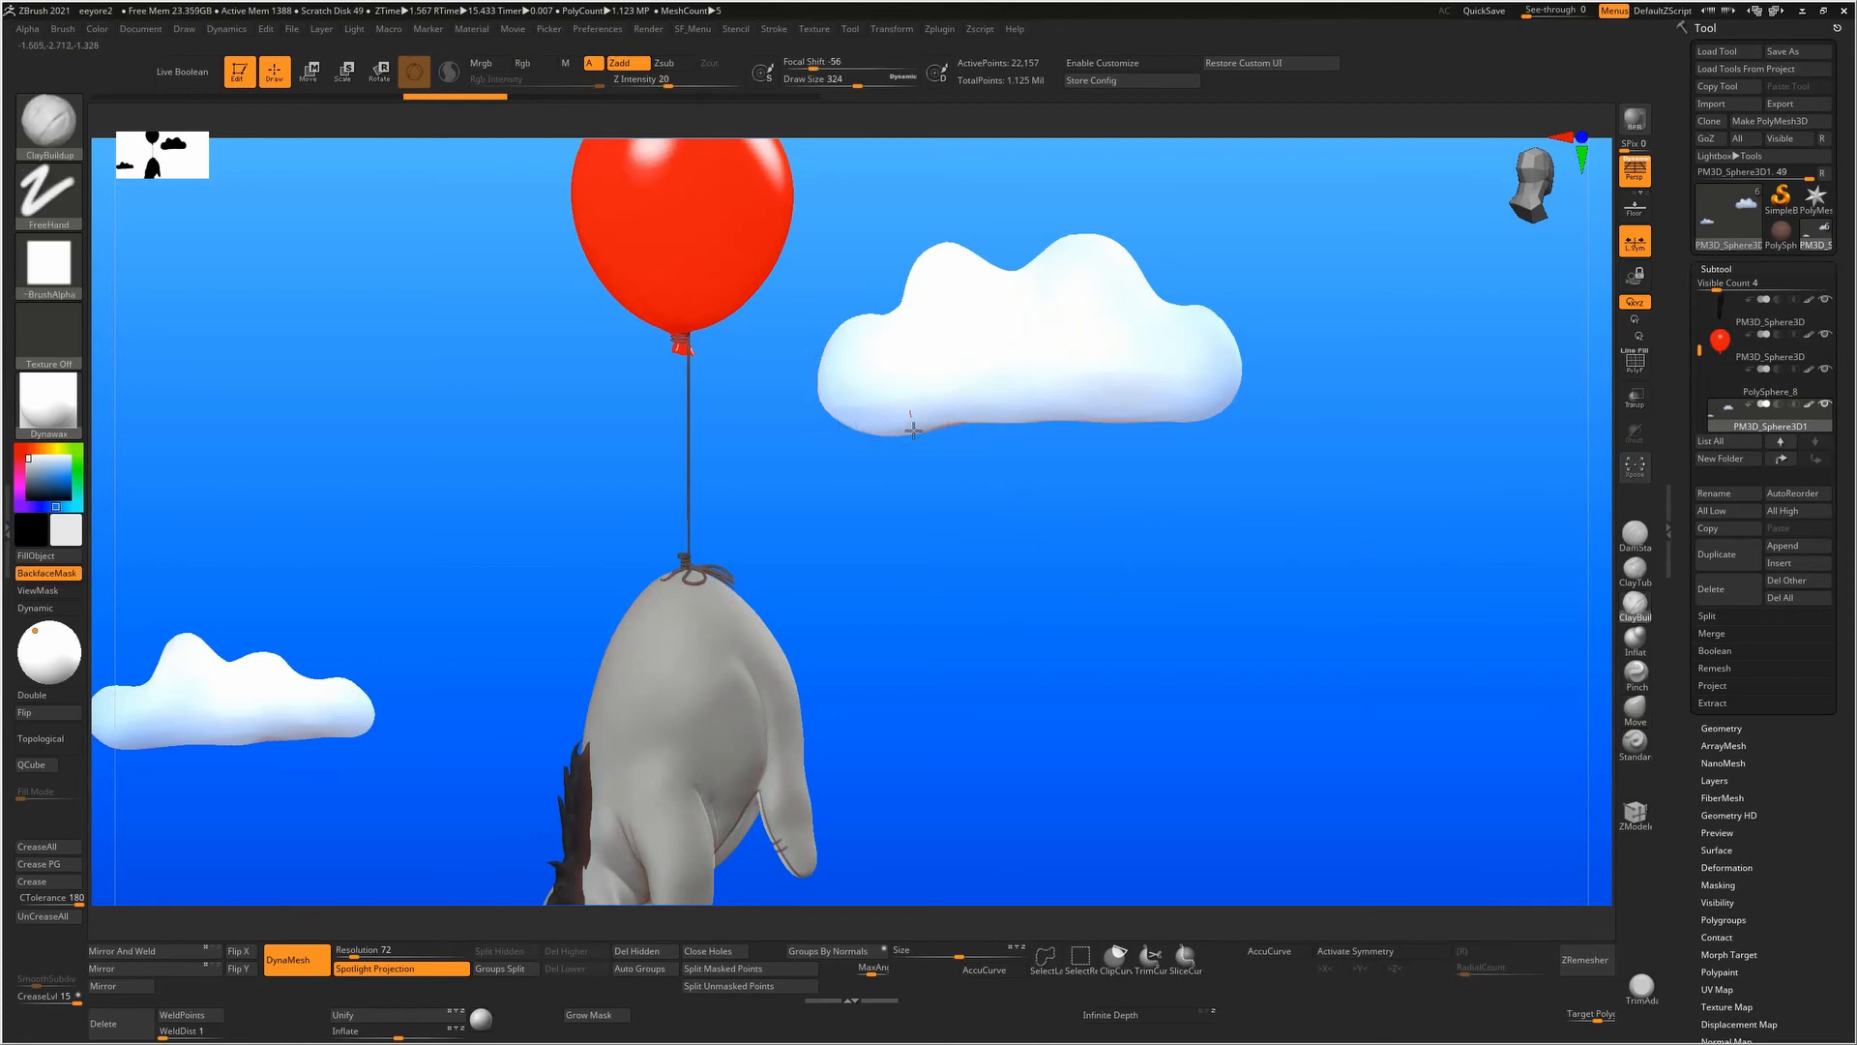